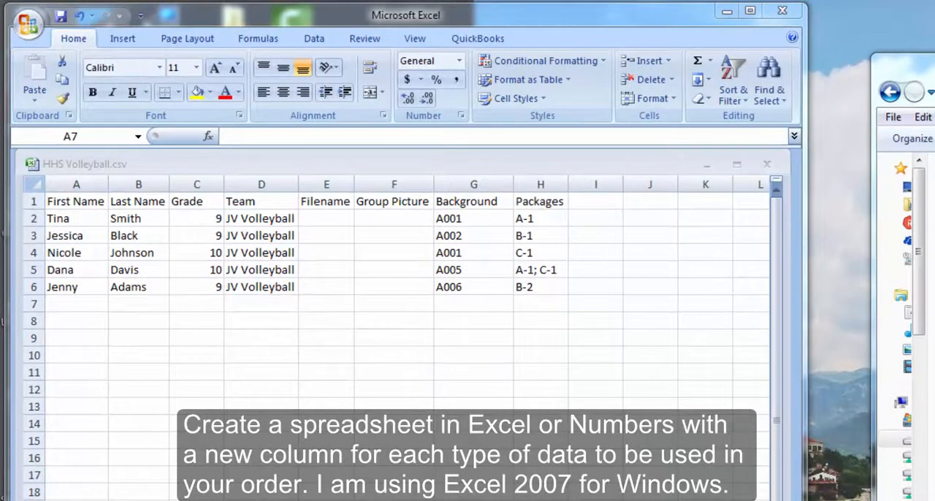
mouse_move(84, 304)
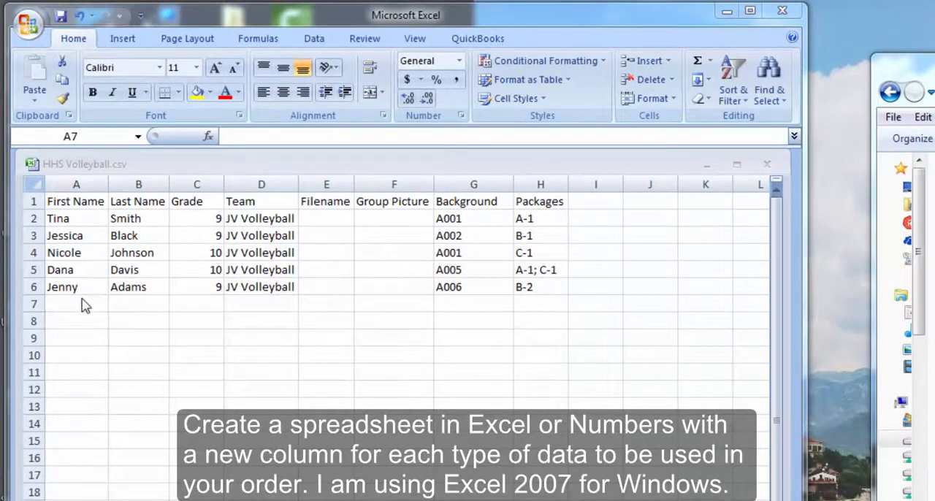
text(Tiffany)
click(139, 304)
text(J)
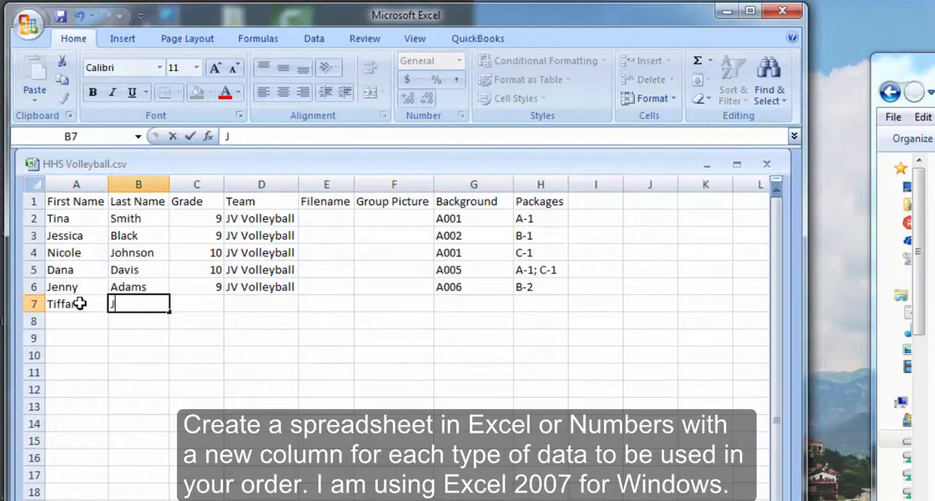
text(ones)
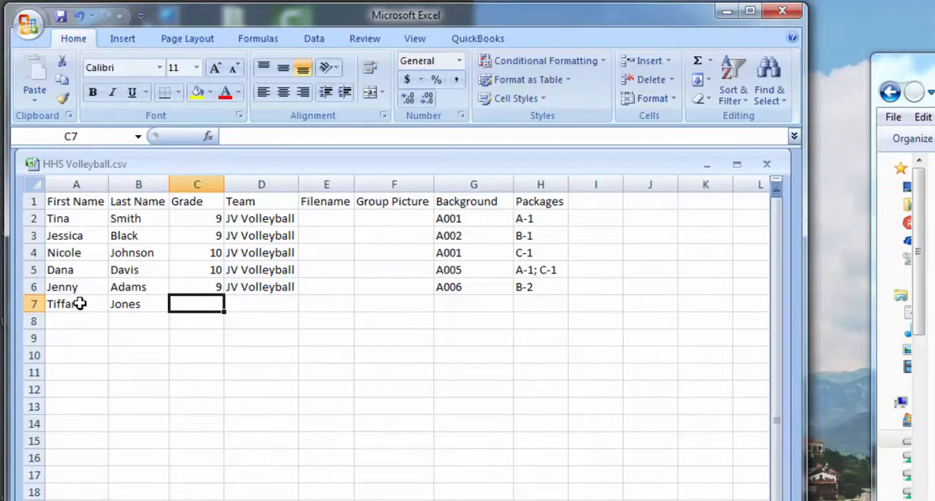
text(JV Volley)
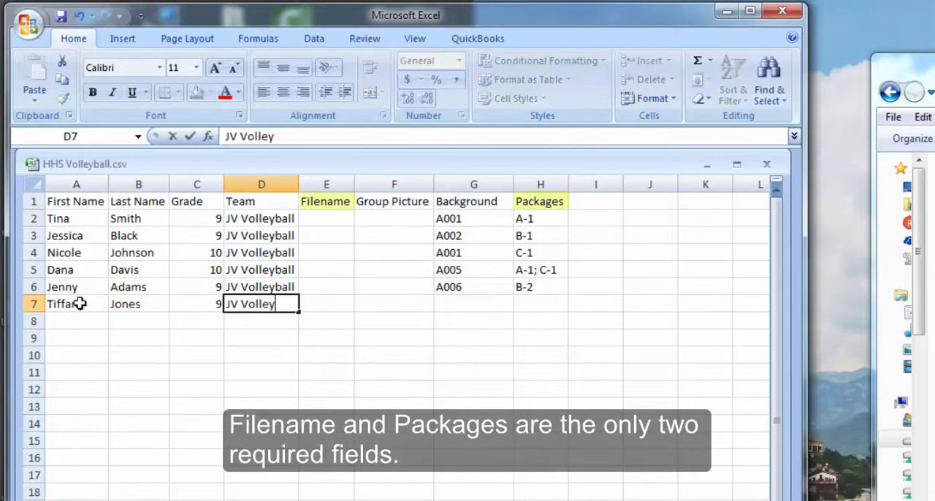
click(394, 304)
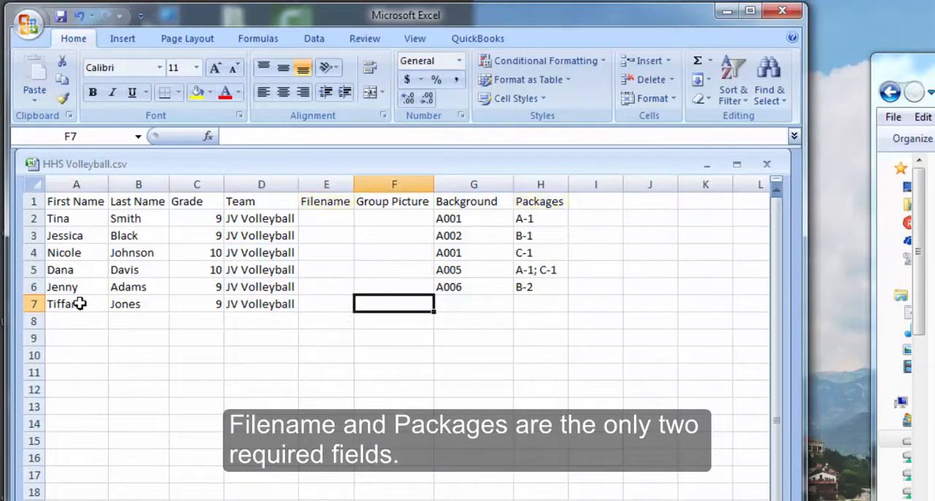
text(A002)
click(541, 304)
text(A-1)
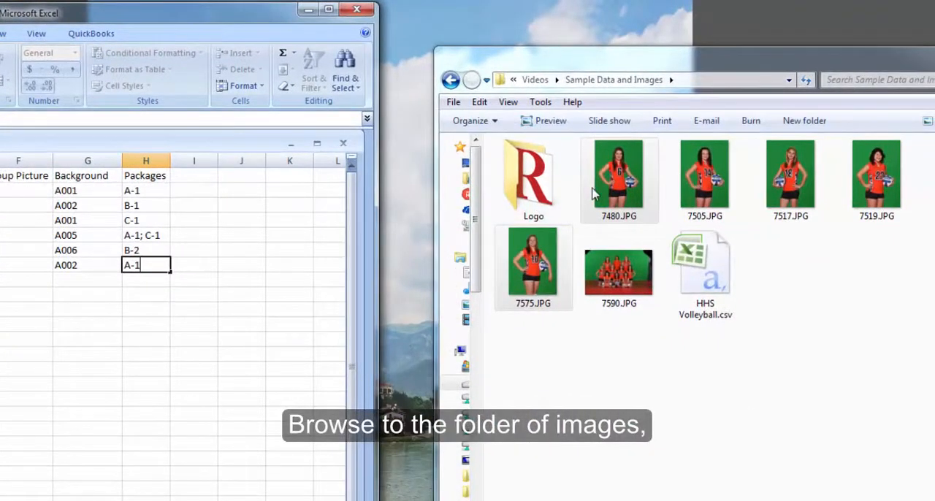
Step: Select the six player JPG photos and copy their file names
click(619, 175)
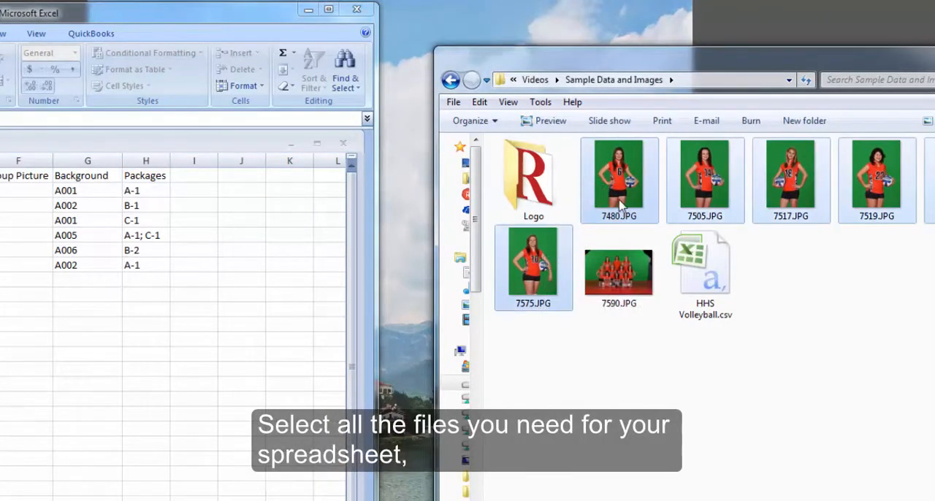
right_click(619, 176)
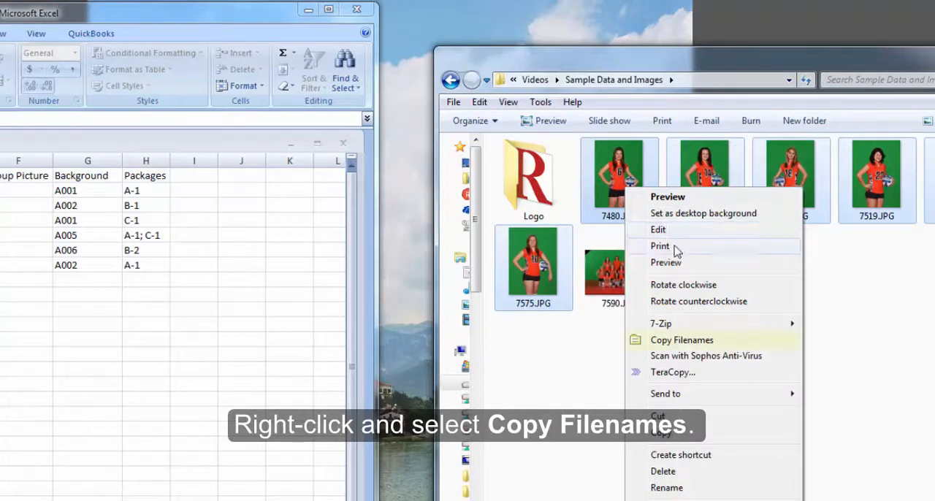
mouse_move(673, 345)
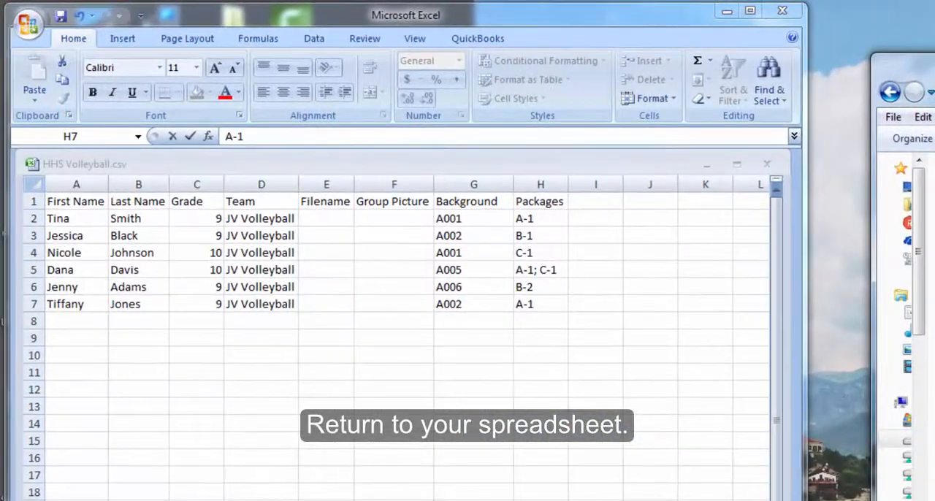
Step: Paste the six photo file names into the Filename column starting at E2
click(326, 217)
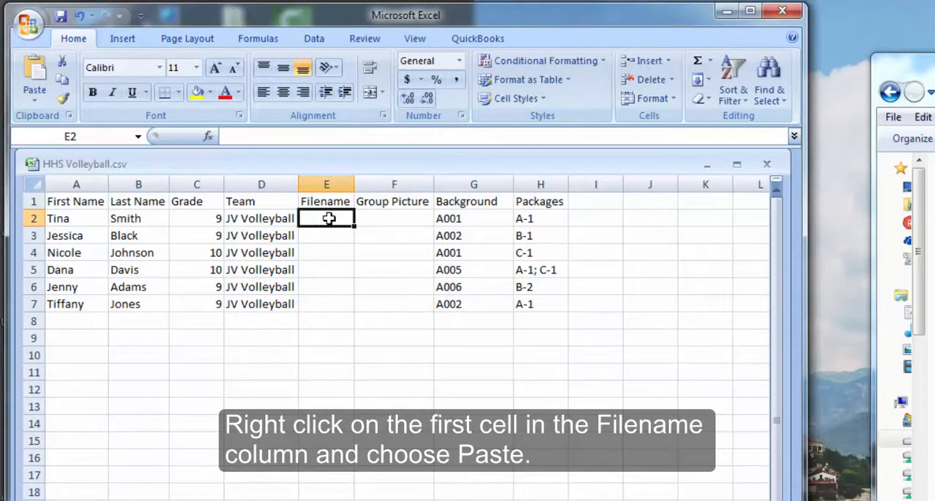
right_click(328, 219)
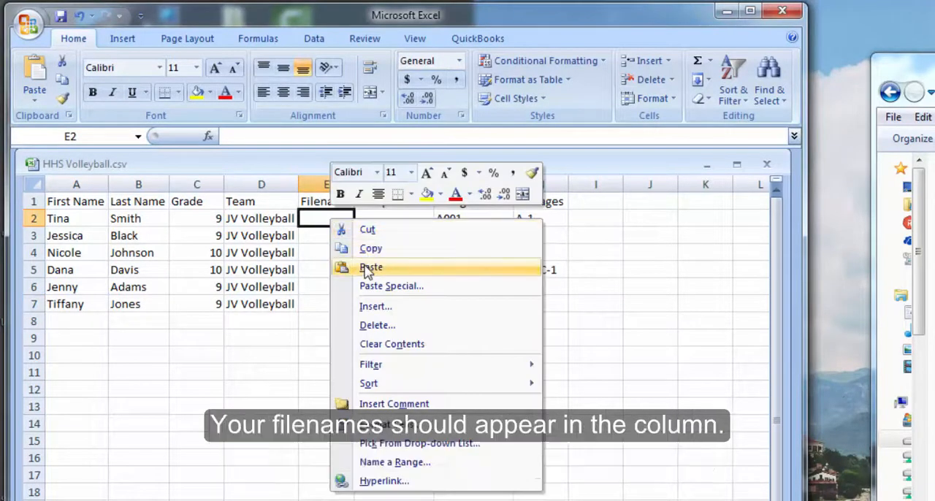
click(371, 266)
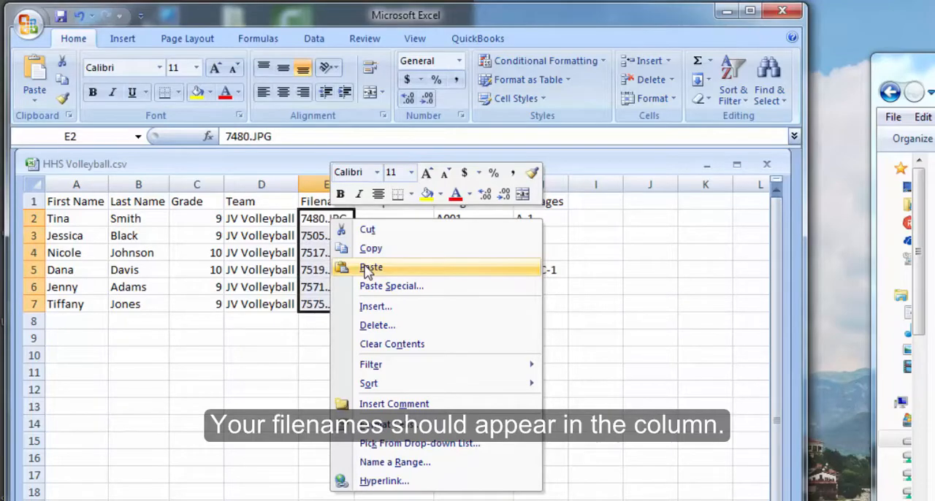
click(371, 266)
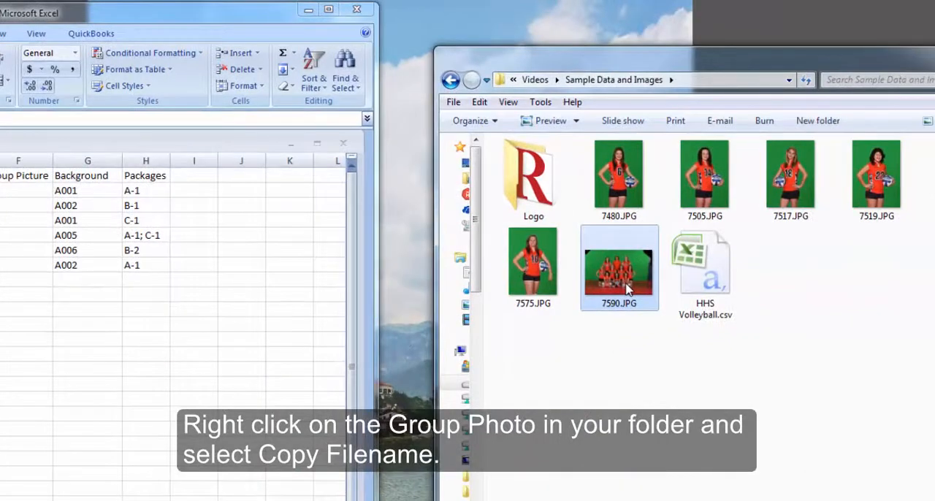
Step: Copy the file name of the group photo 7590.JPG
right_click(619, 267)
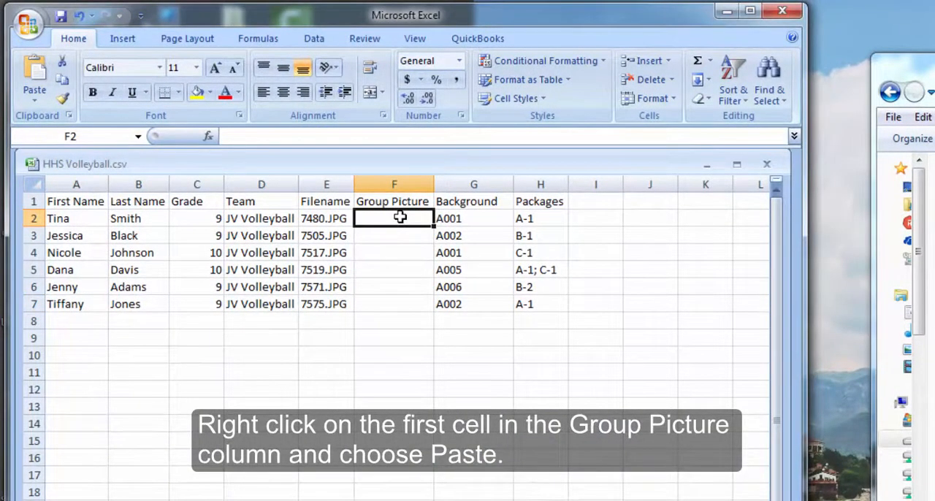
Step: Paste 7590.JPG into F2 and fill it down through F7 for every player
right_click(395, 219)
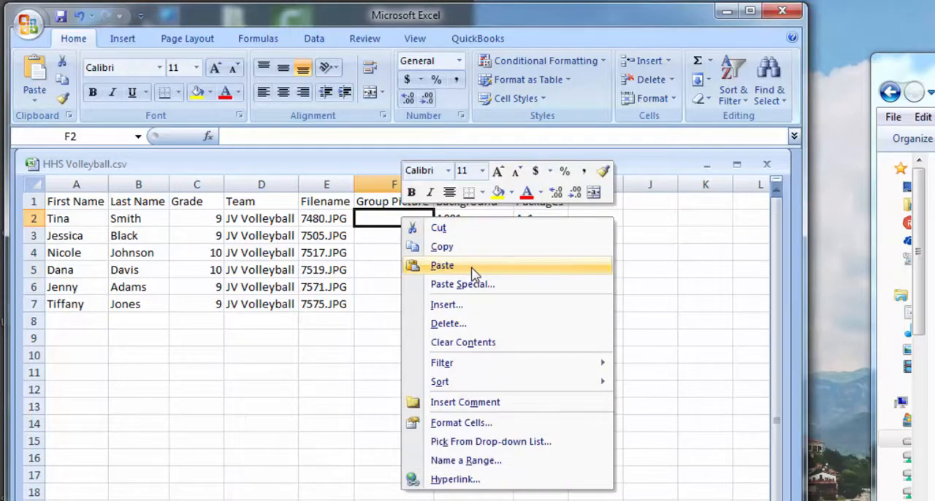
click(441, 266)
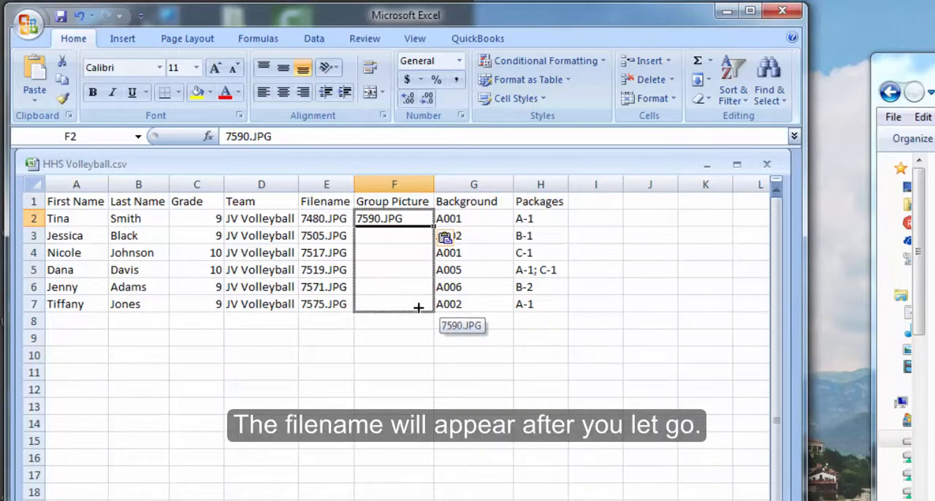
drag(418, 219, 418, 307)
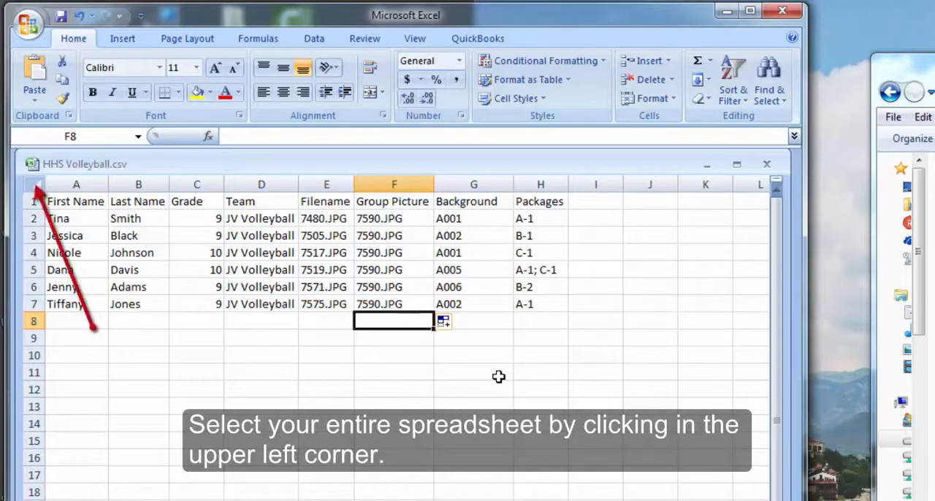
Step: Select the whole sheet and set a custom sort first by Grade
click(34, 185)
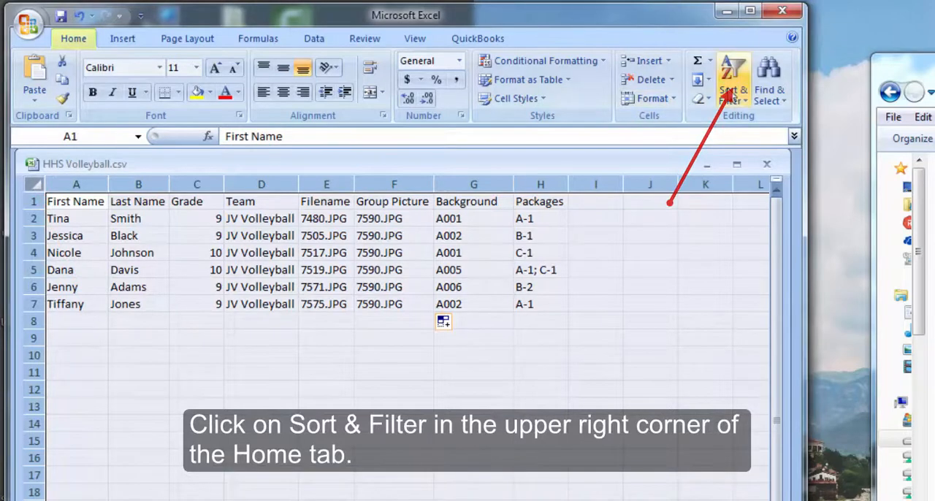
click(733, 81)
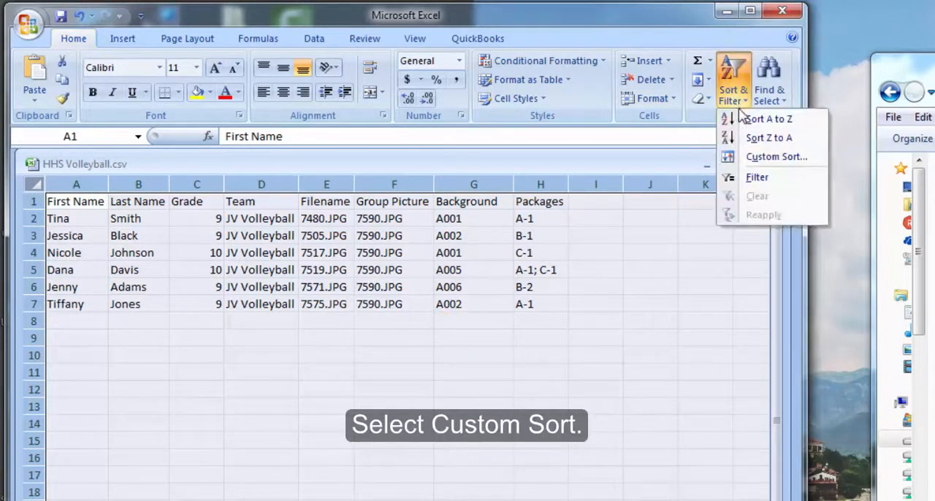
mouse_move(778, 156)
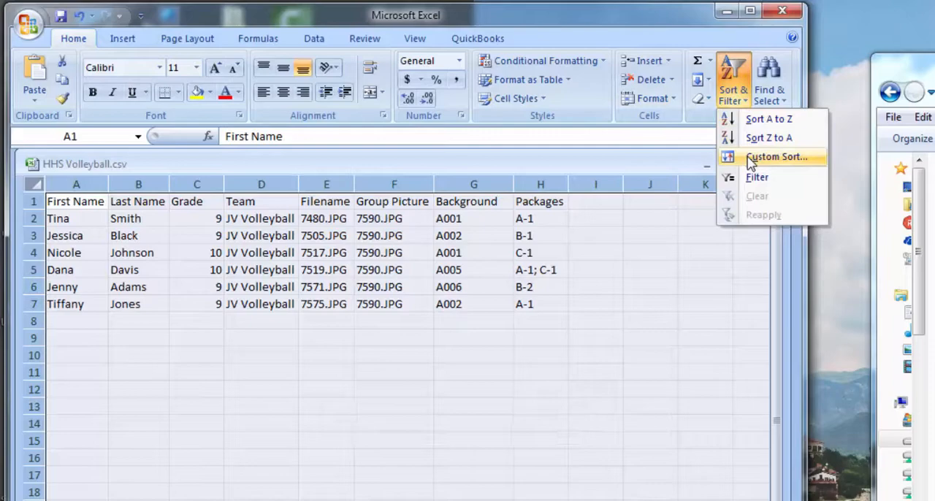
click(778, 156)
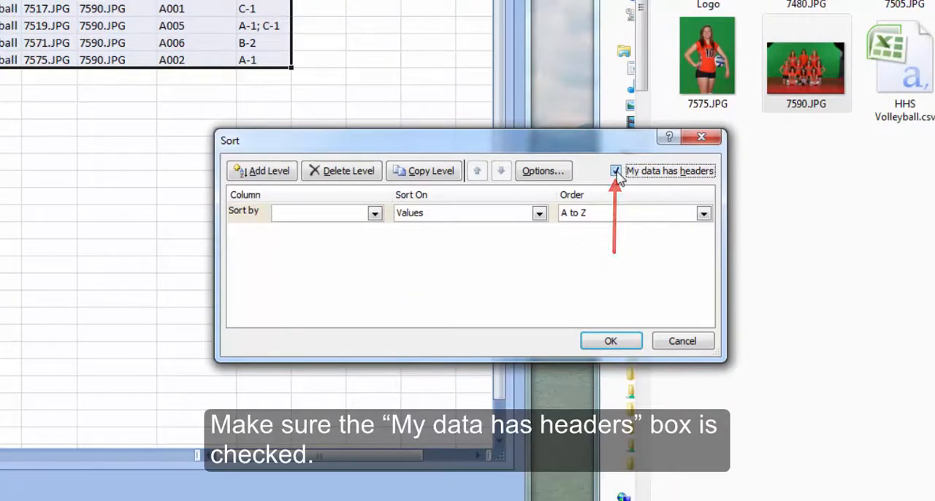
click(617, 169)
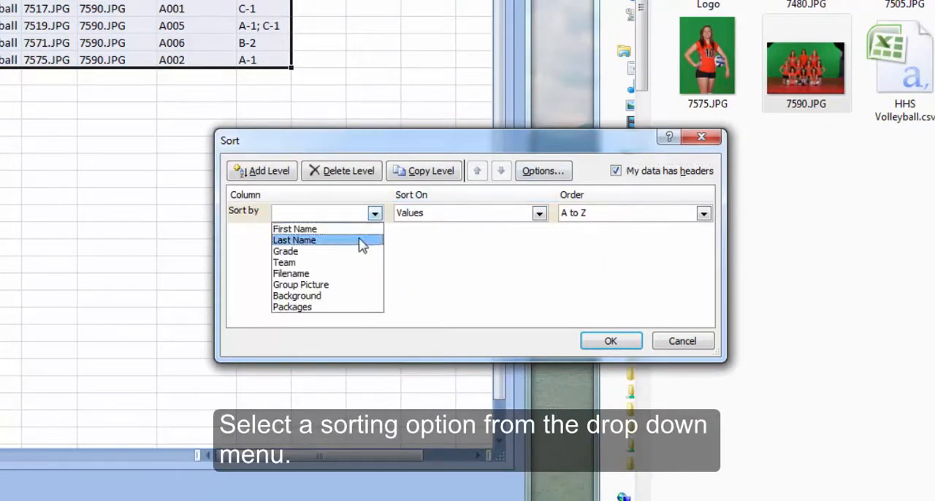
click(285, 251)
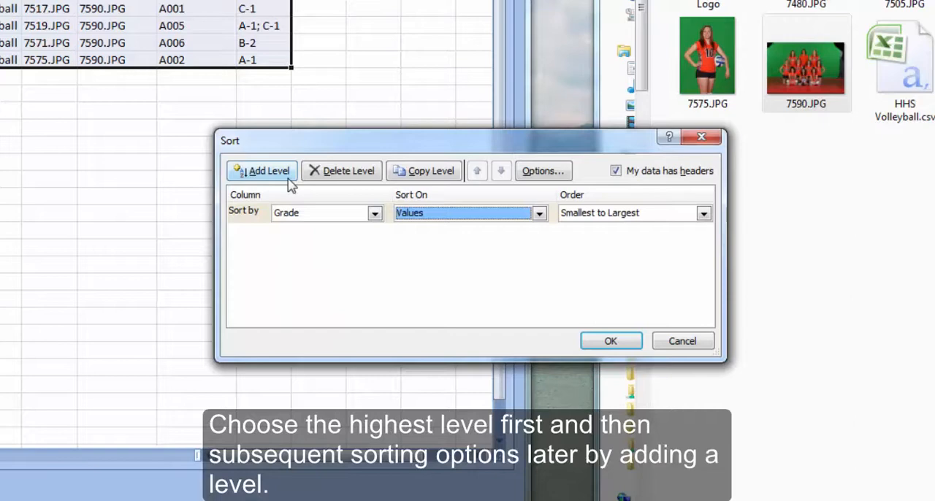
Step: Add a second sort level by Last Name and apply the sort
click(260, 170)
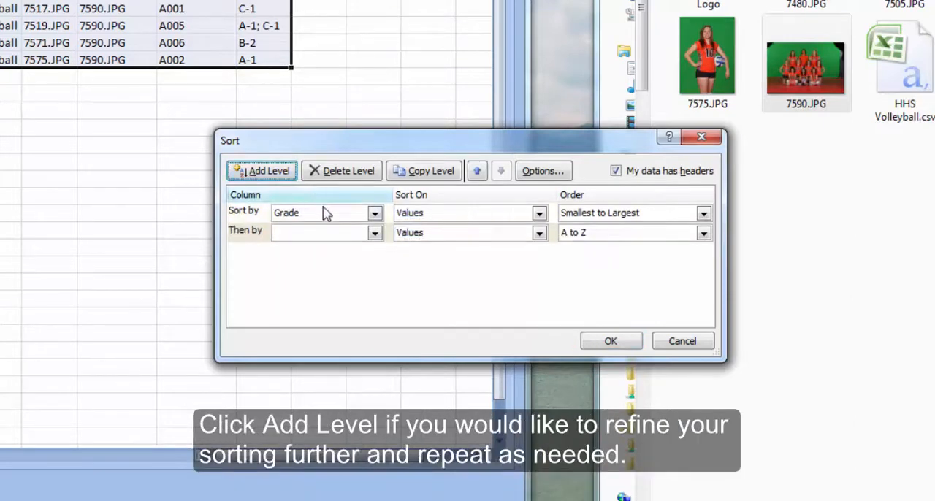
click(374, 232)
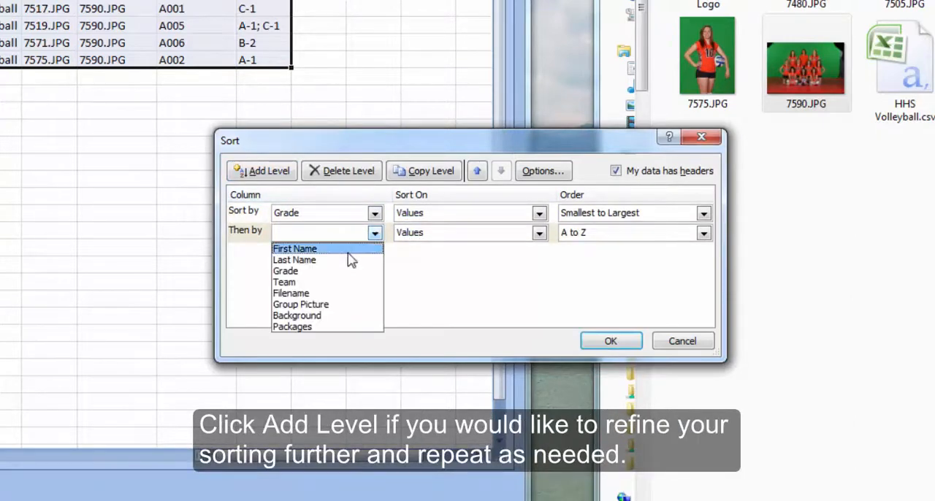
click(296, 260)
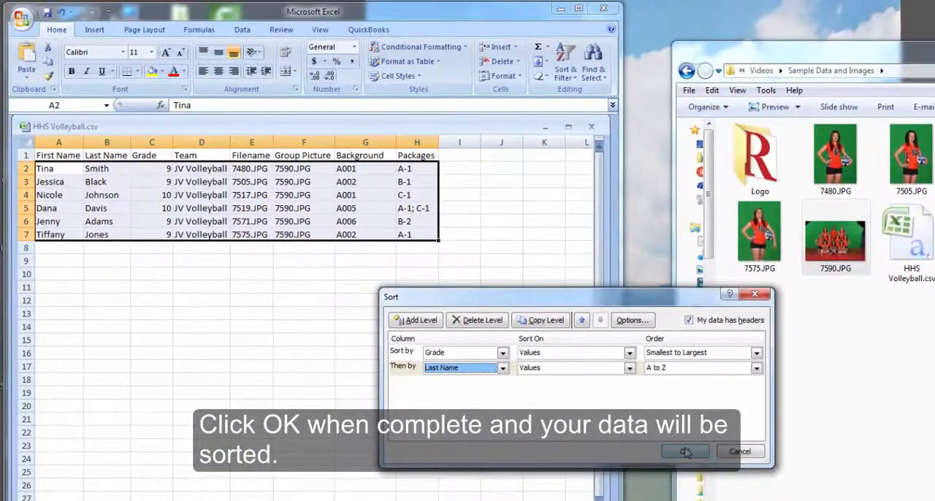
click(684, 450)
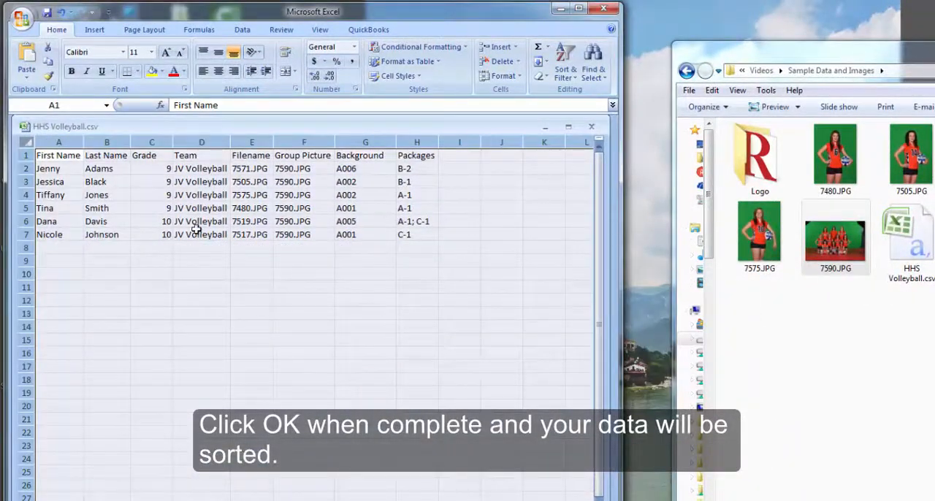
click(201, 221)
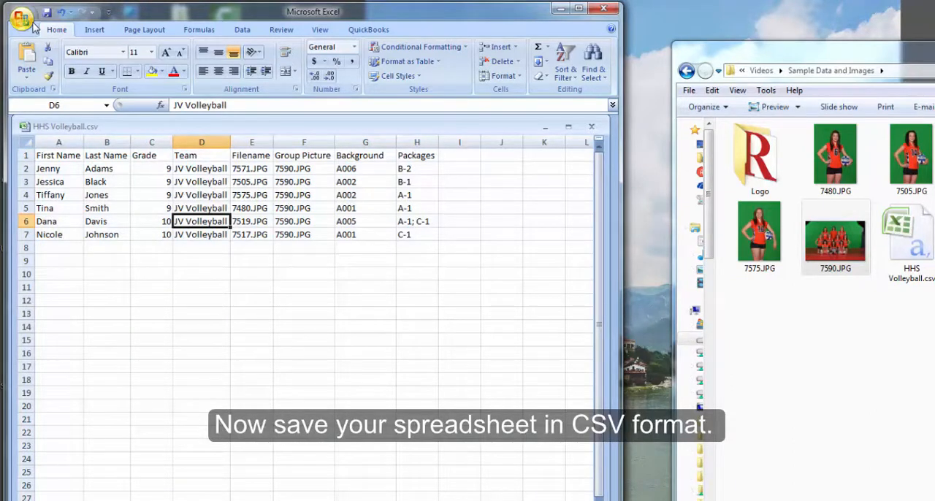
Step: Save the roster as HHS Volleyball.csv, keeping CSV (Comma delimited) format
click(21, 21)
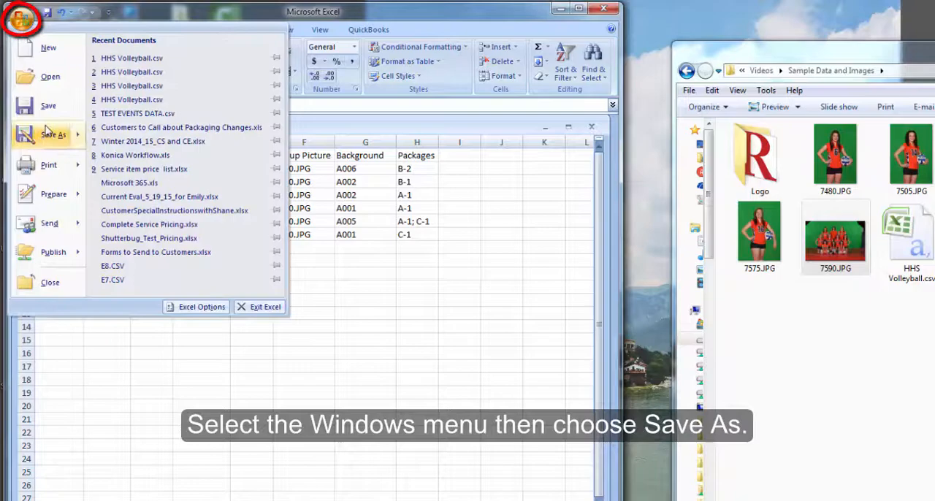
click(53, 135)
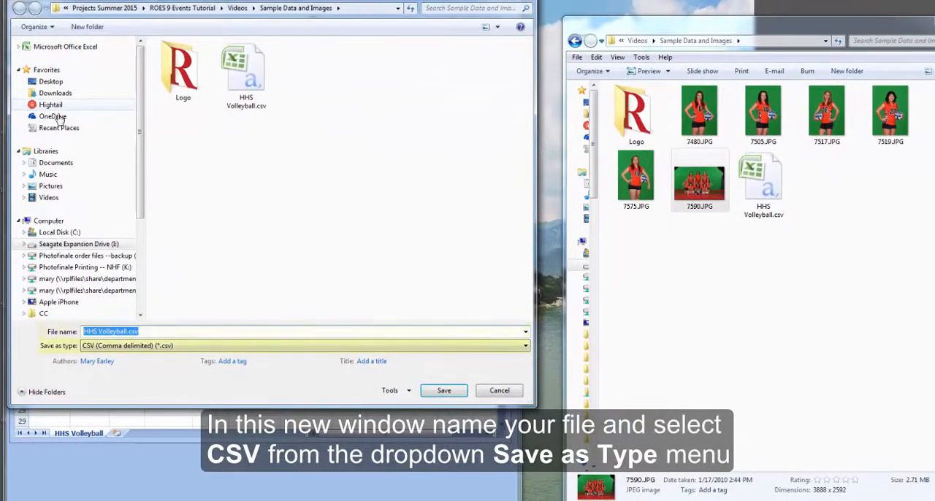
mouse_move(167, 141)
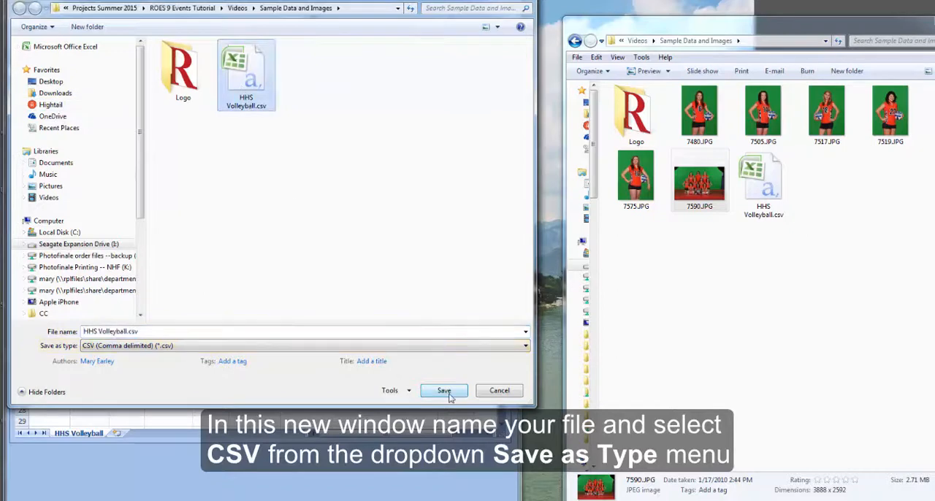
click(444, 390)
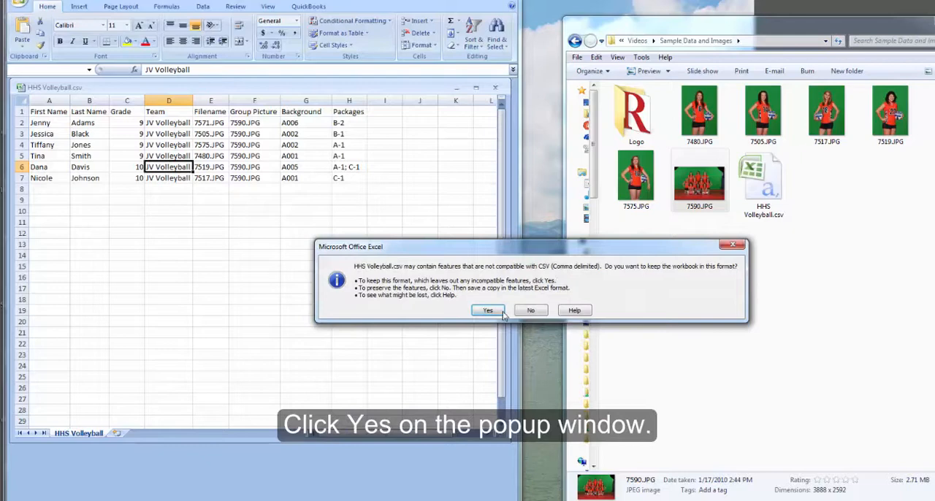
click(488, 310)
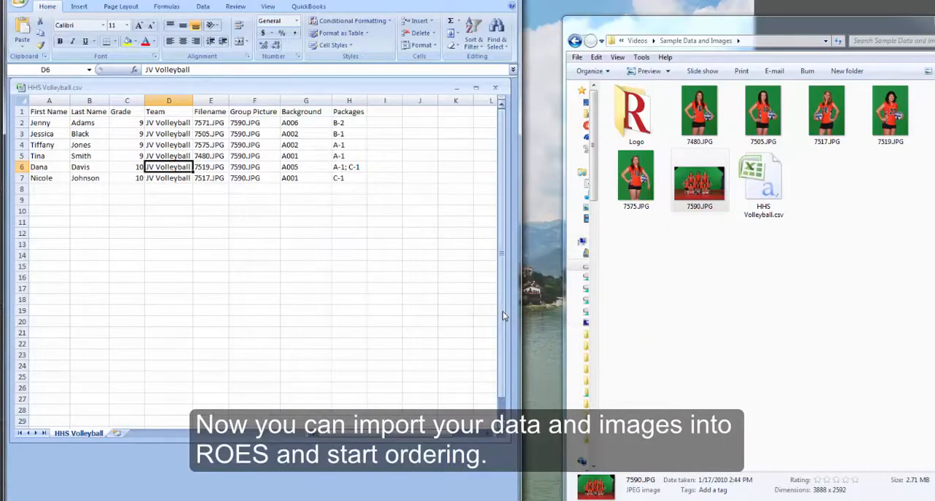